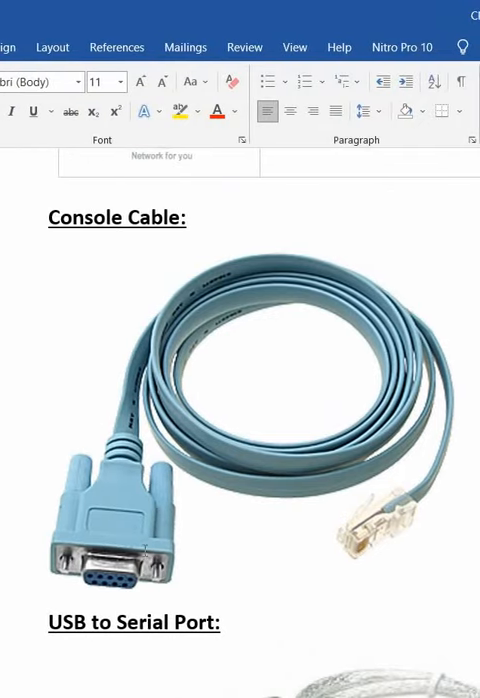
scroll(down, 3)
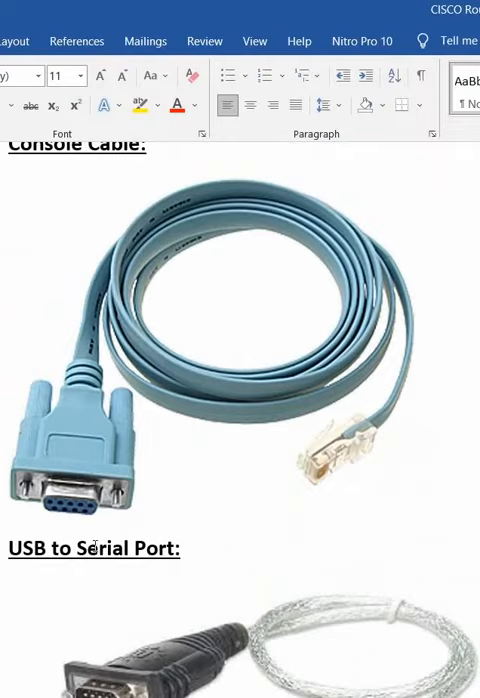
scroll(down, 3)
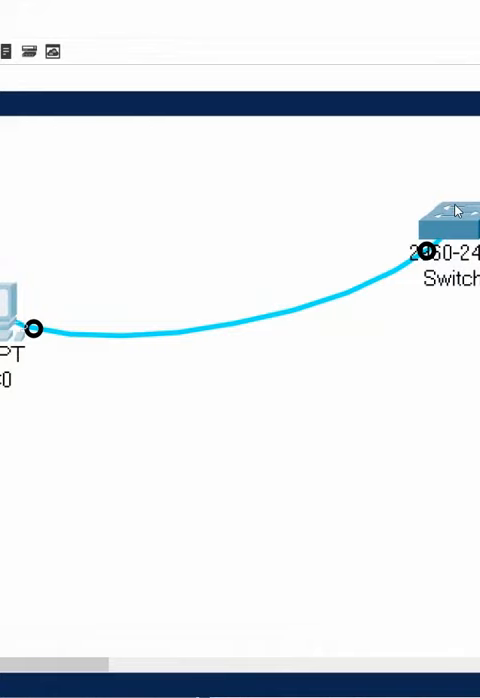
double_click(12, 310)
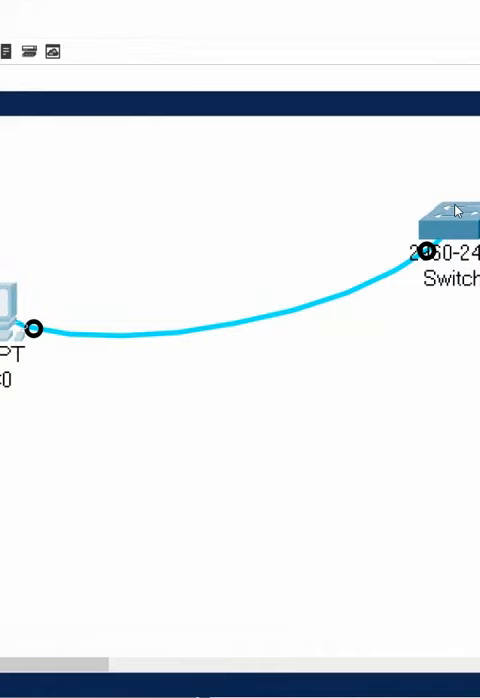